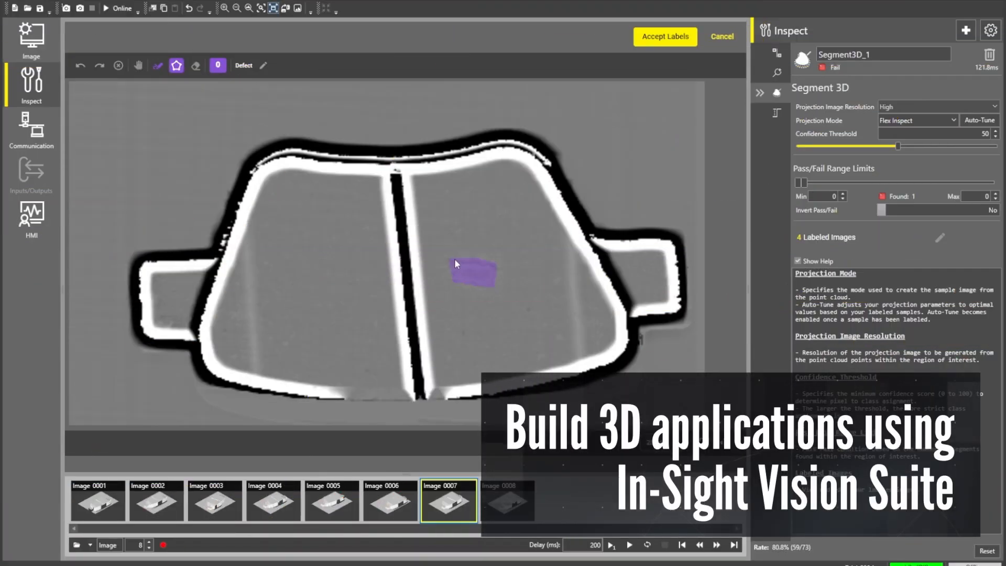
Accept the Defect polygon label, bringing the Segment3D tool to 5 labeled images.
{"action": "left_click", "coordinate": [665, 37]}
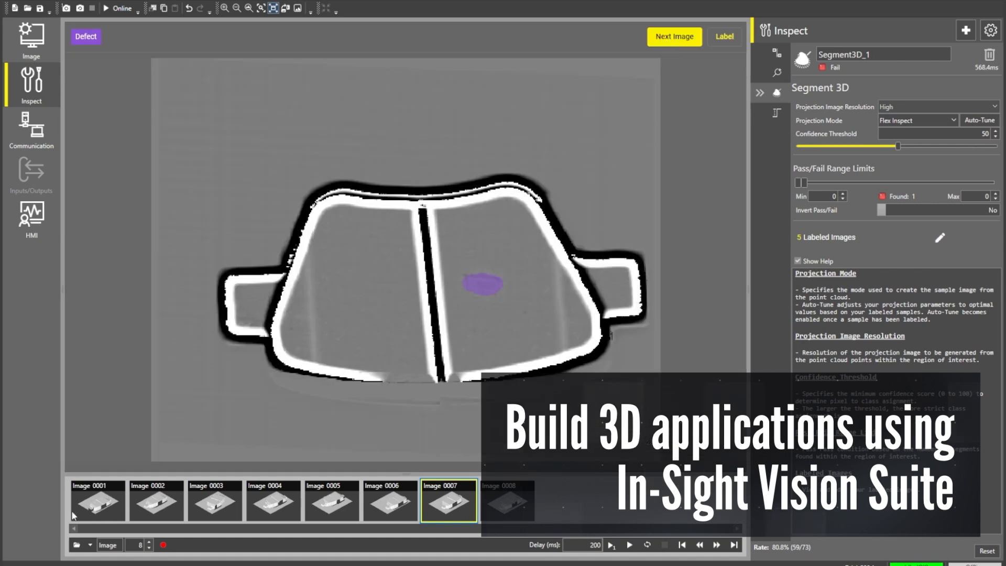
{"action": "left_click", "coordinate": [155, 501]}
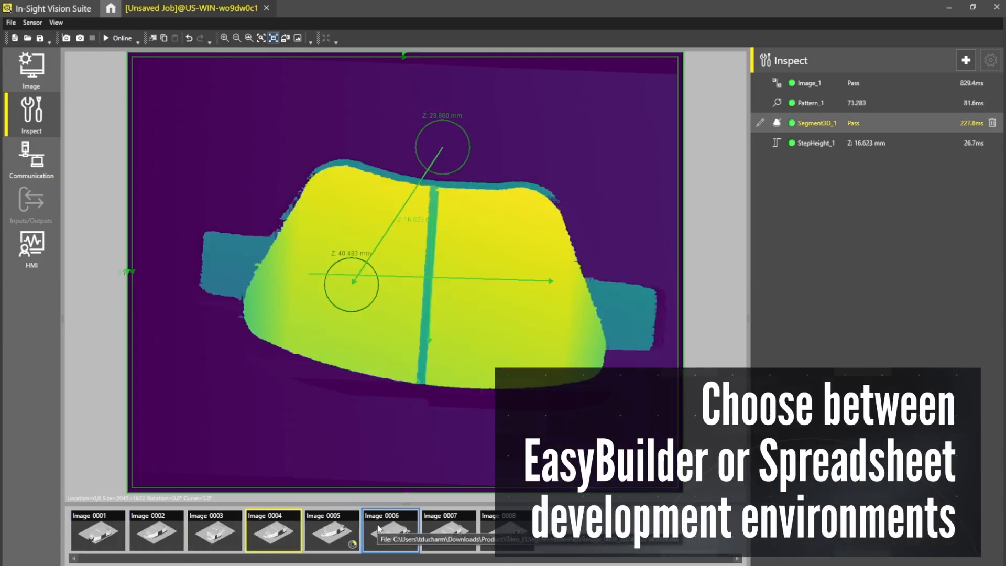
Return to the EasyBuilder Inspect step listing Image, Pattern, Segment3D and StepHeight tools.
{"action": "left_click", "coordinate": [448, 530]}
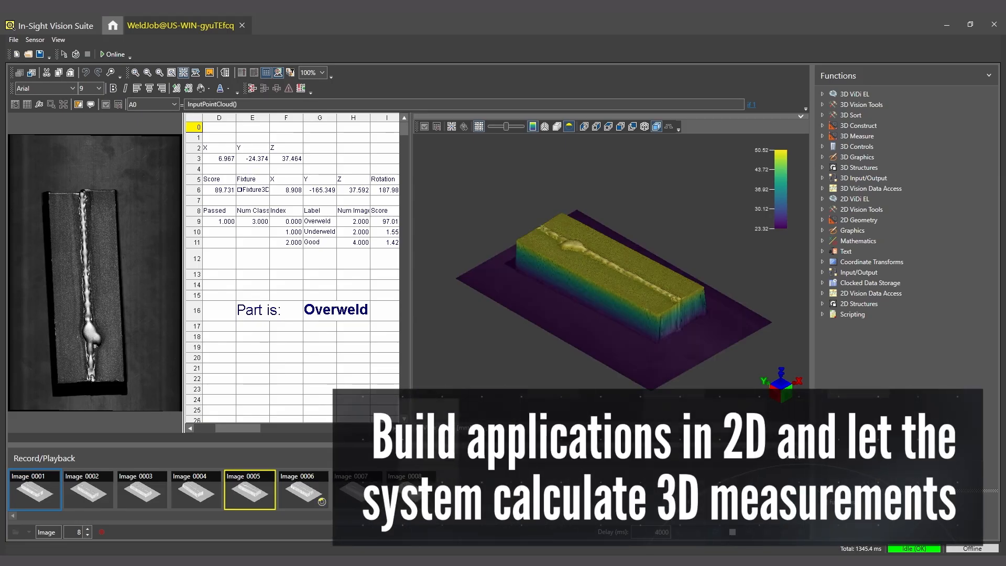
Load recorded weld Image 0006 from the Record/Playback filmstrip for Overweld classification.
{"action": "left_click", "coordinate": [302, 490]}
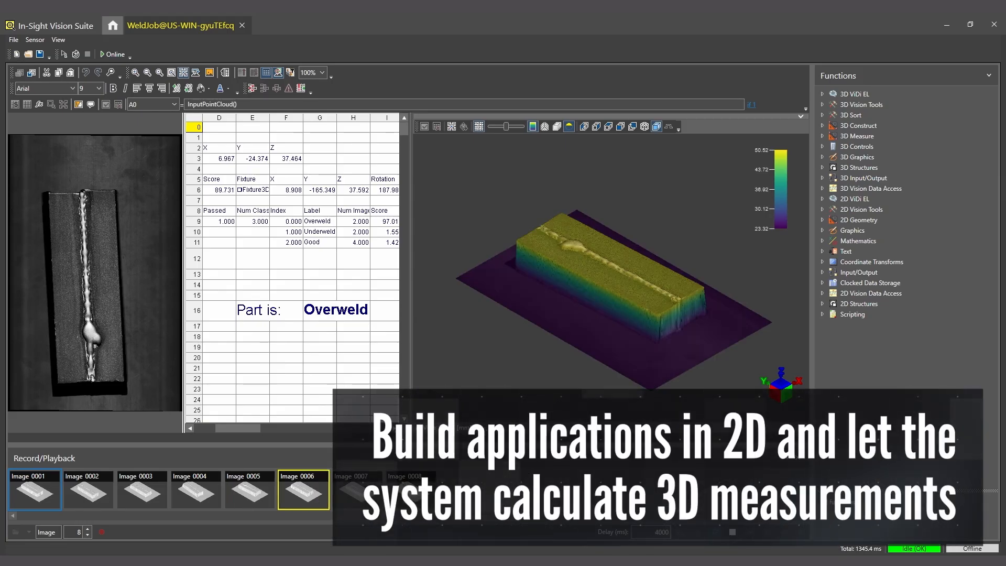